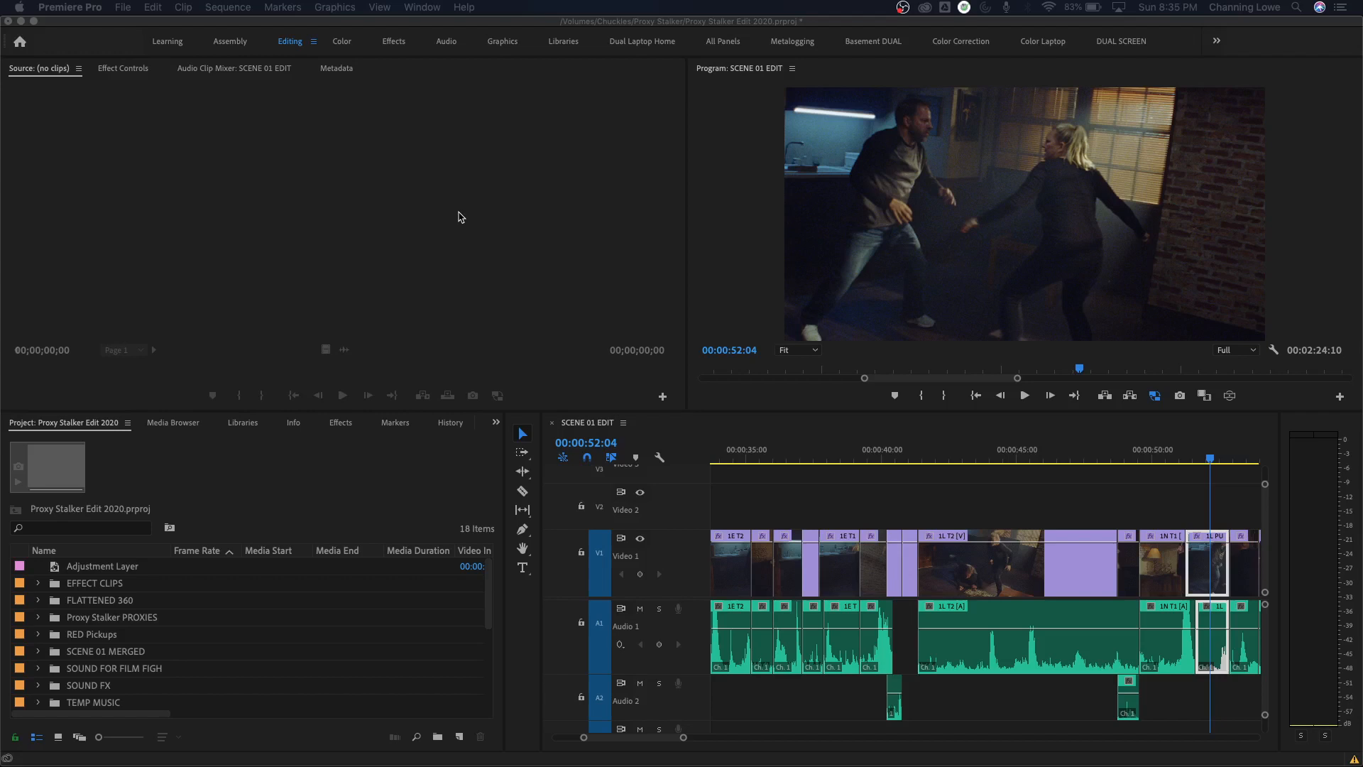
{"action": "mouse_move", "coordinate": [248, 424]}
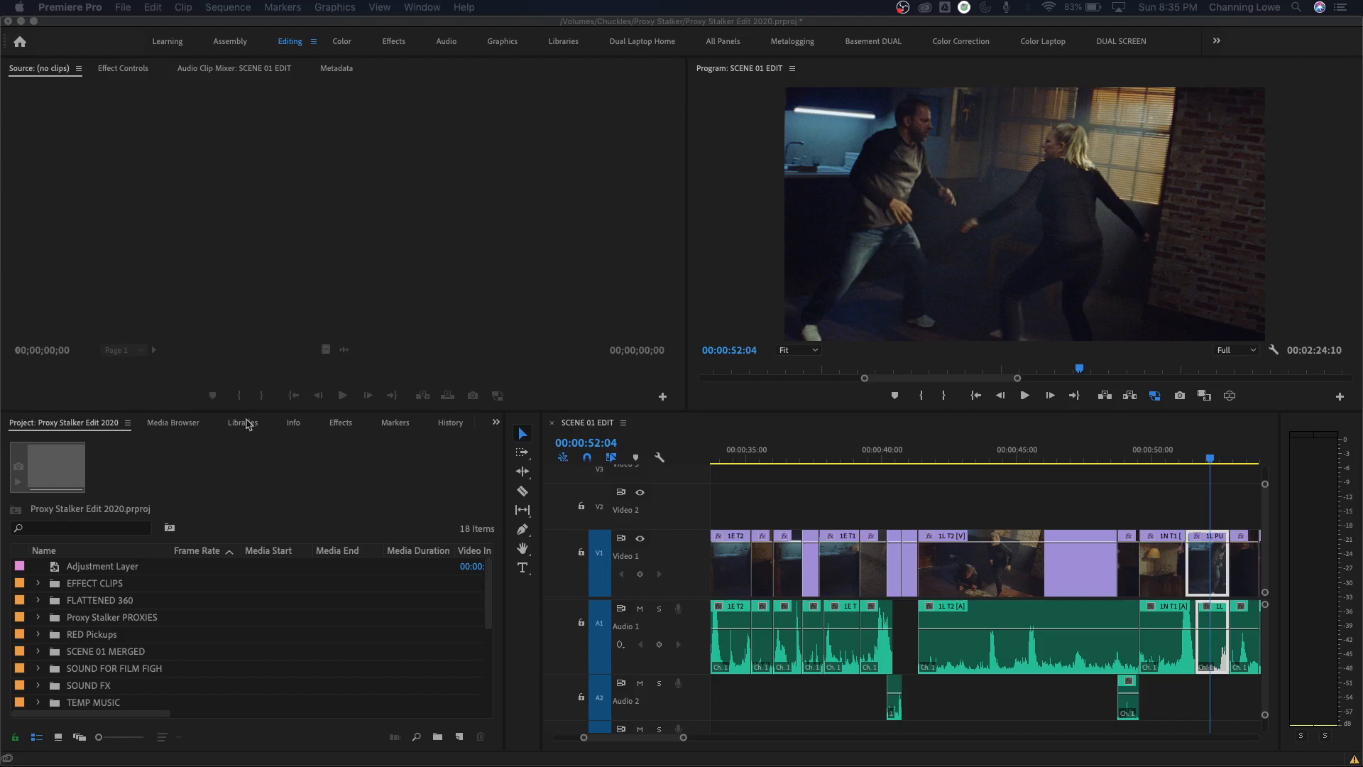
{"action": "mouse_move", "coordinate": [185, 609]}
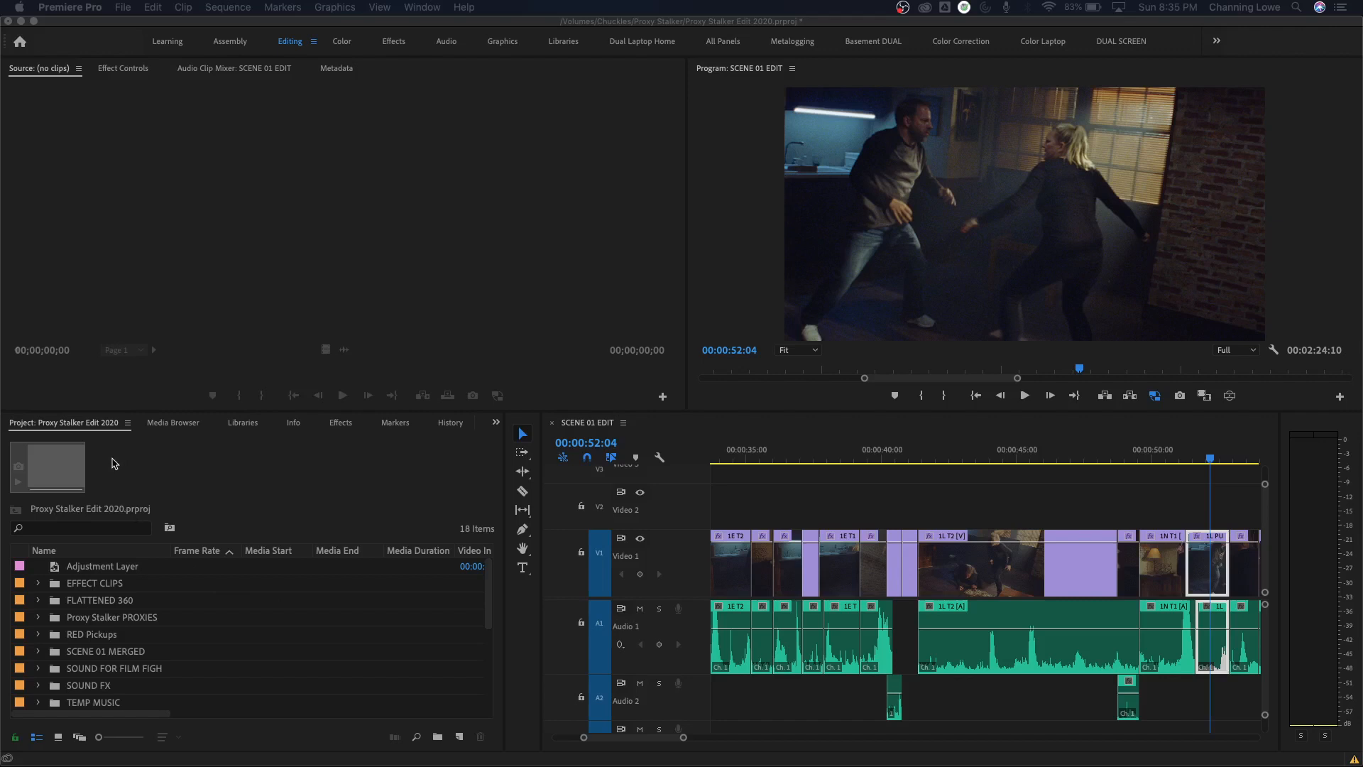
Browse the Media Browser and History panels, then return to the project's bins and items.
{"action": "left_click", "coordinate": [174, 423]}
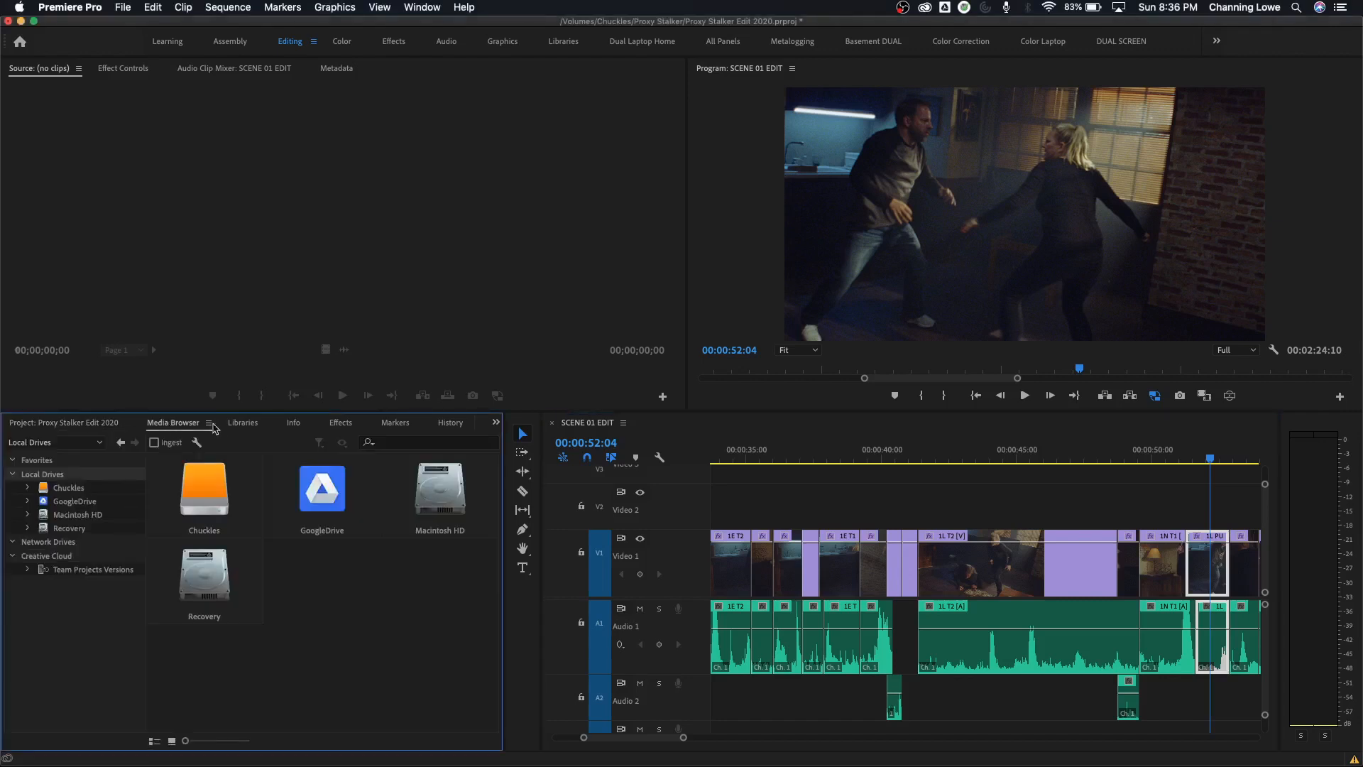
{"action": "left_click", "coordinate": [443, 423]}
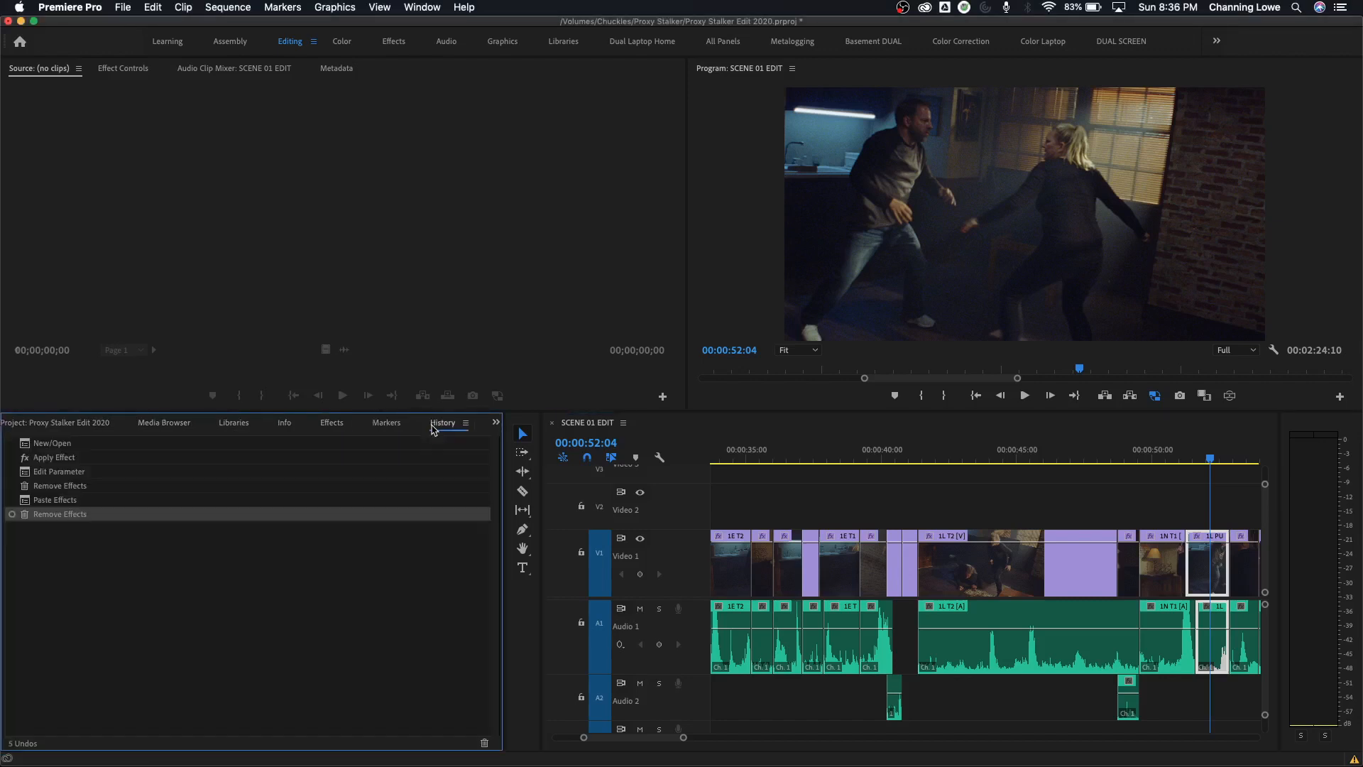
{"action": "left_click", "coordinate": [64, 423]}
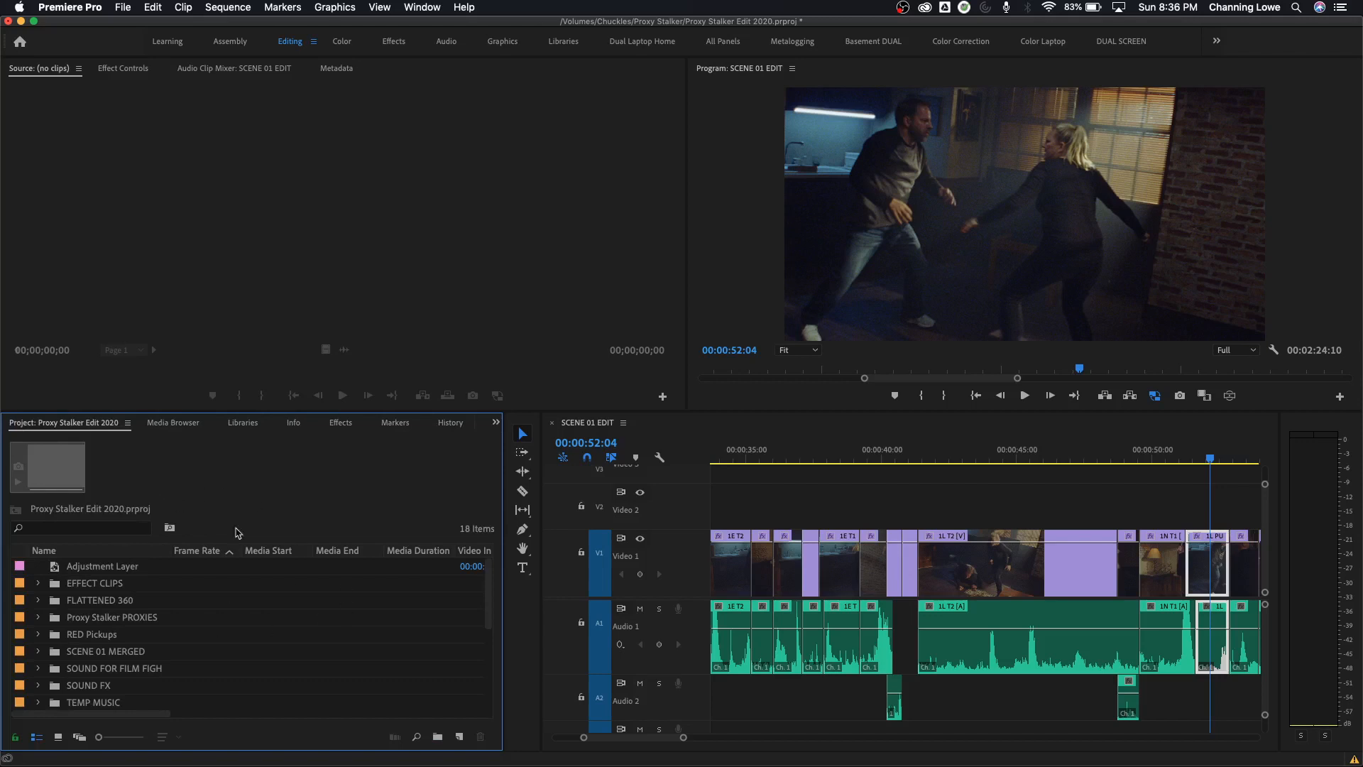
{"action": "mouse_move", "coordinate": [196, 535]}
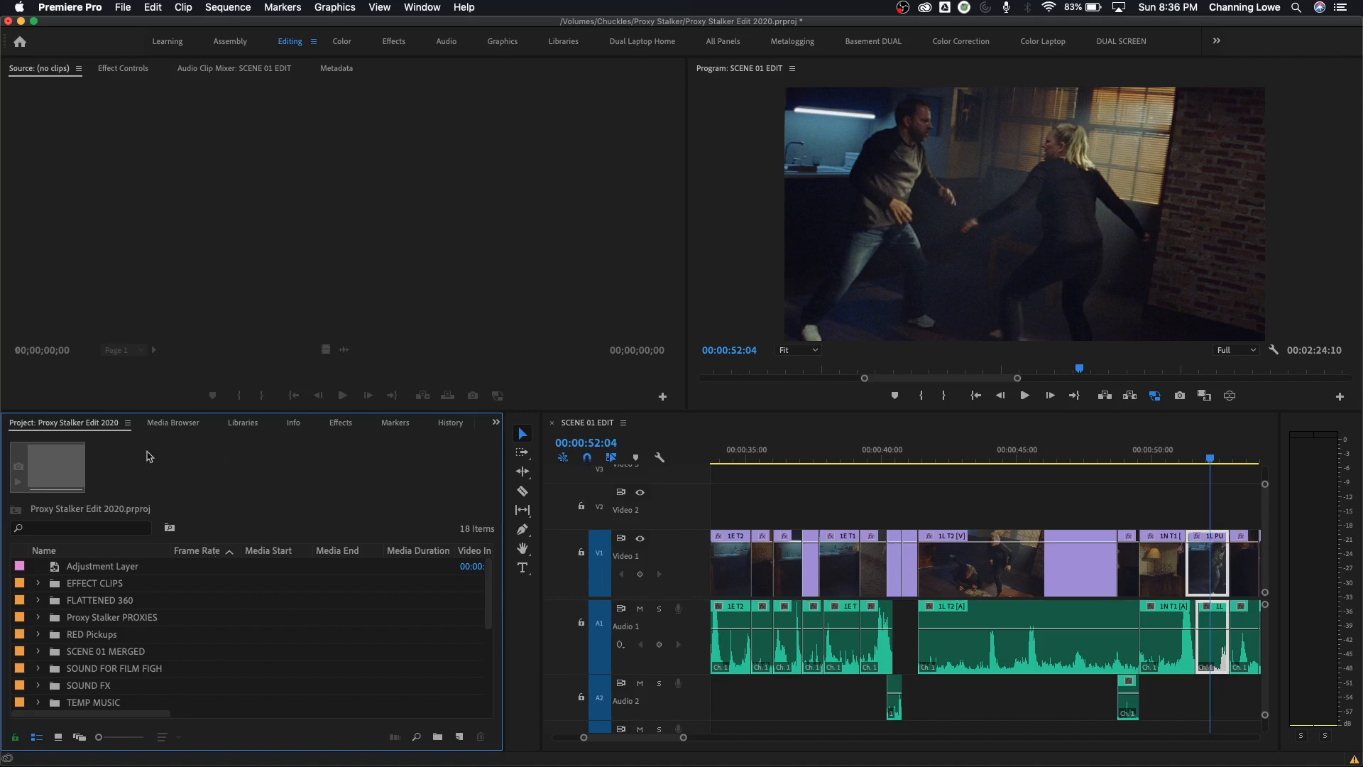
{"action": "mouse_move", "coordinate": [196, 372]}
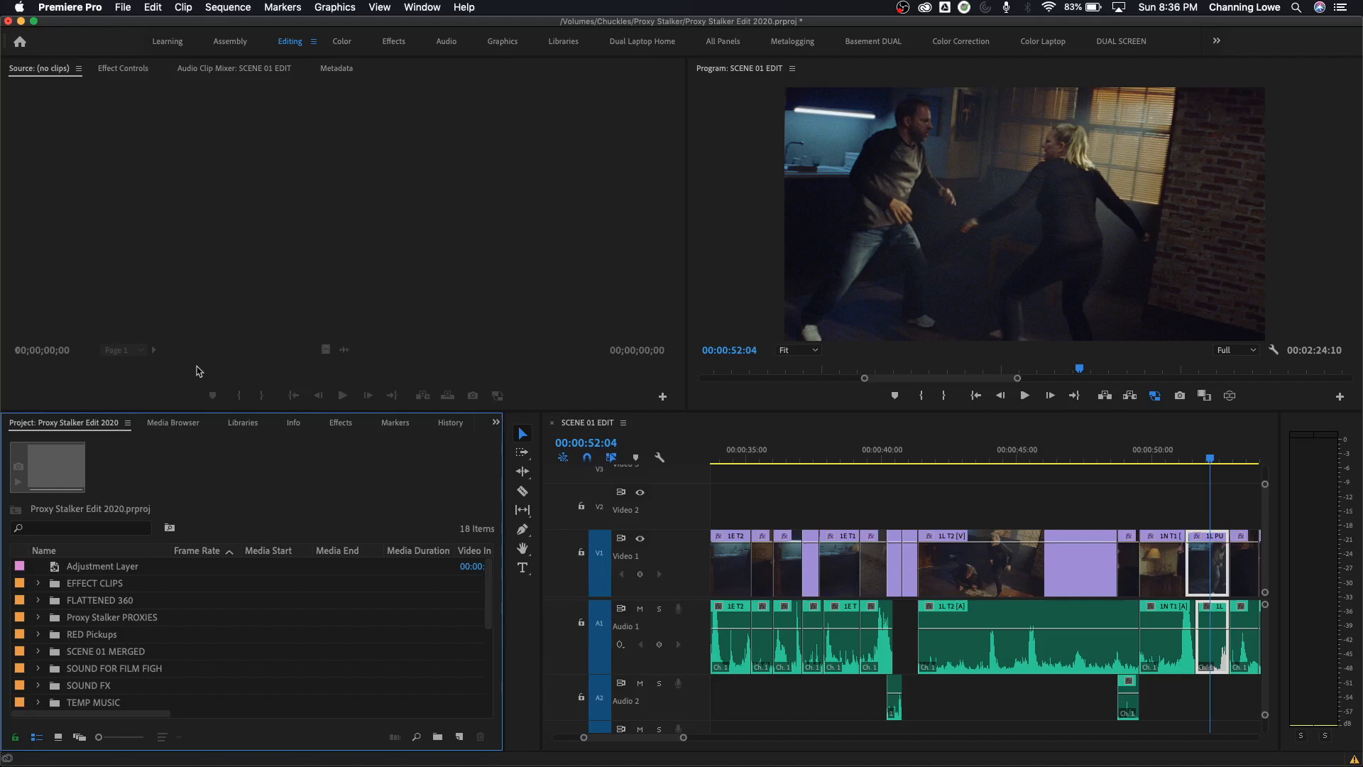
{"action": "mouse_move", "coordinate": [402, 307]}
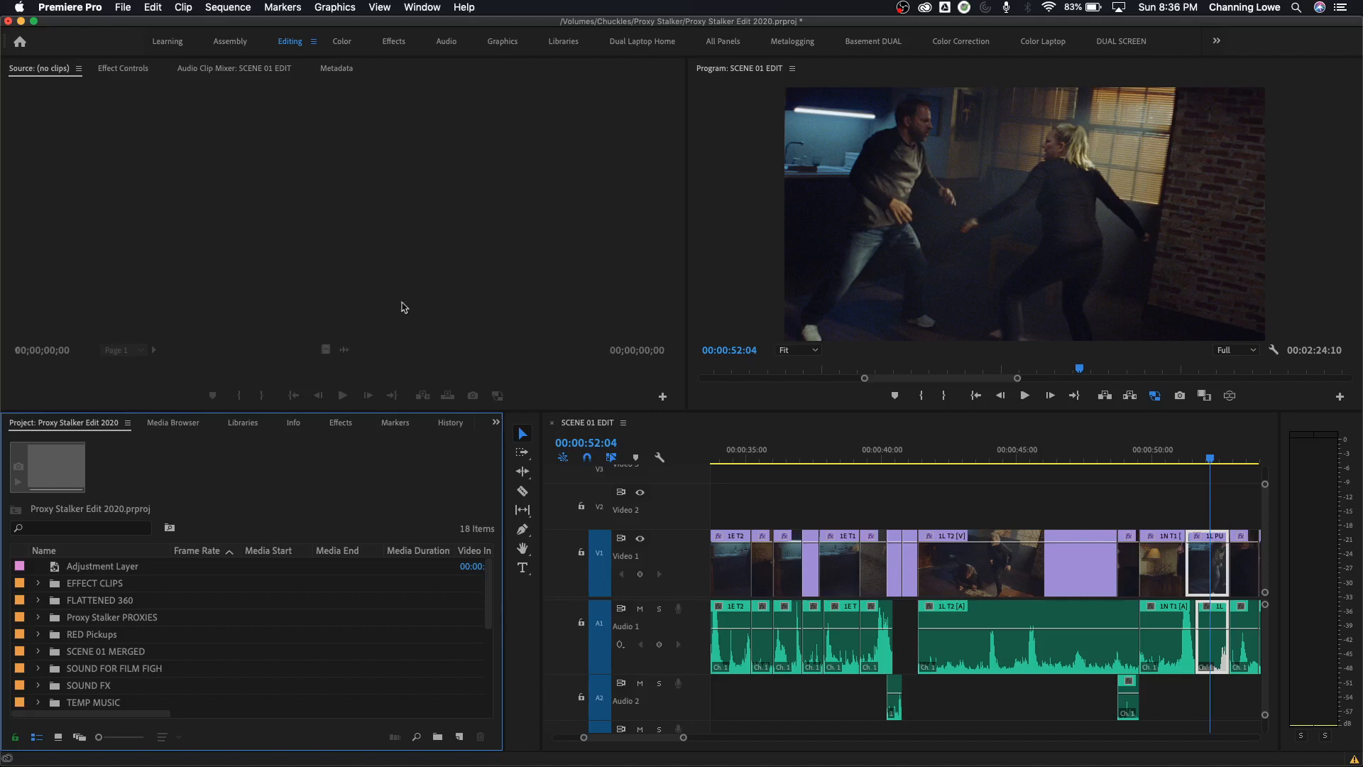
{"action": "mouse_move", "coordinate": [714, 443]}
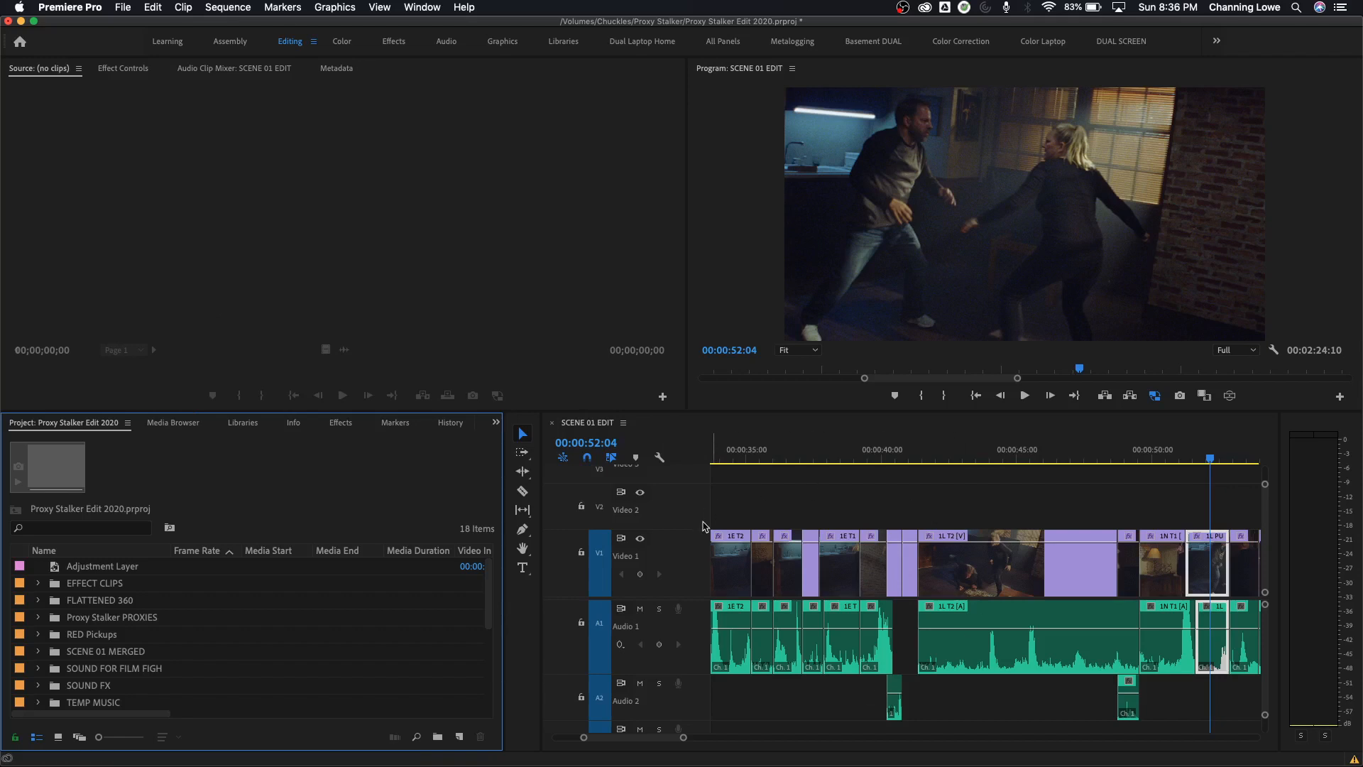
{"action": "mouse_move", "coordinate": [1127, 269]}
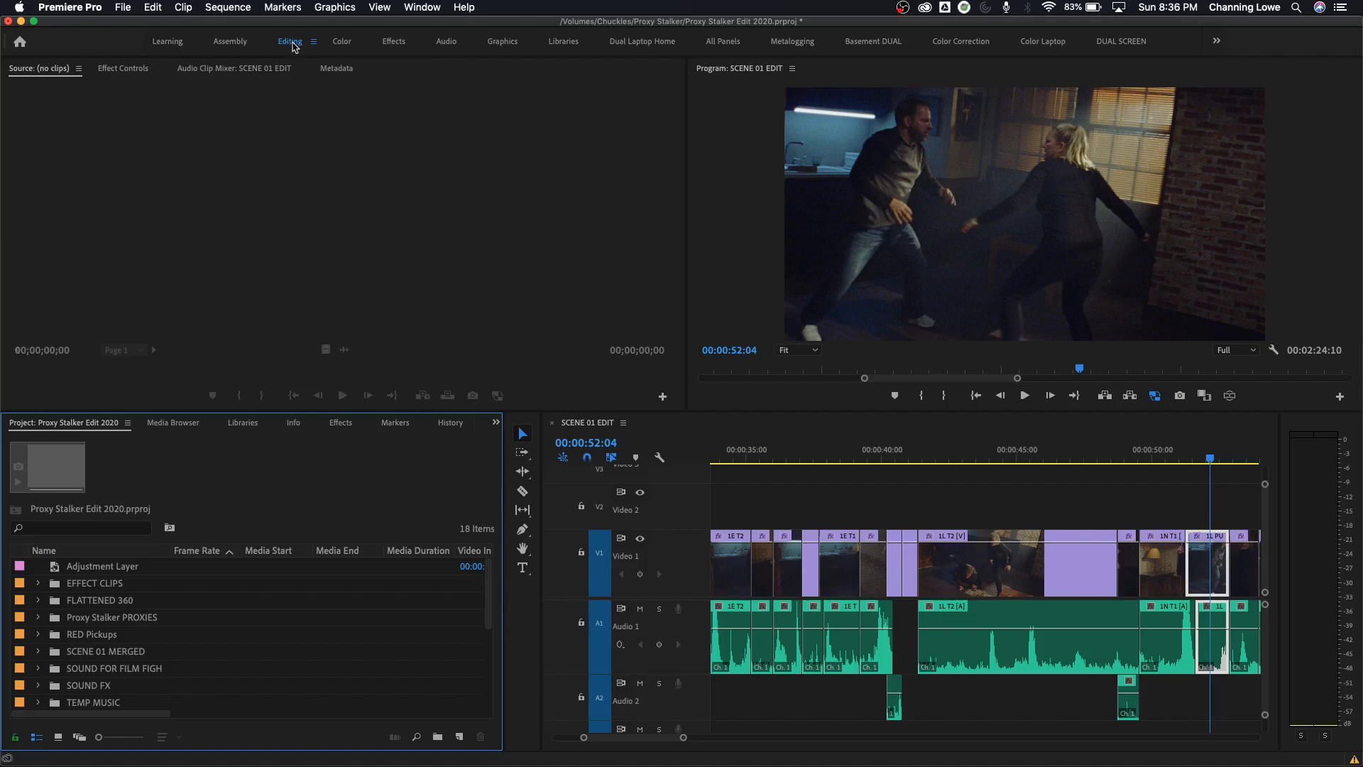
Switch to the Assembly workspace and back to Editing, then focus the Project panel.
{"action": "left_click", "coordinate": [230, 41]}
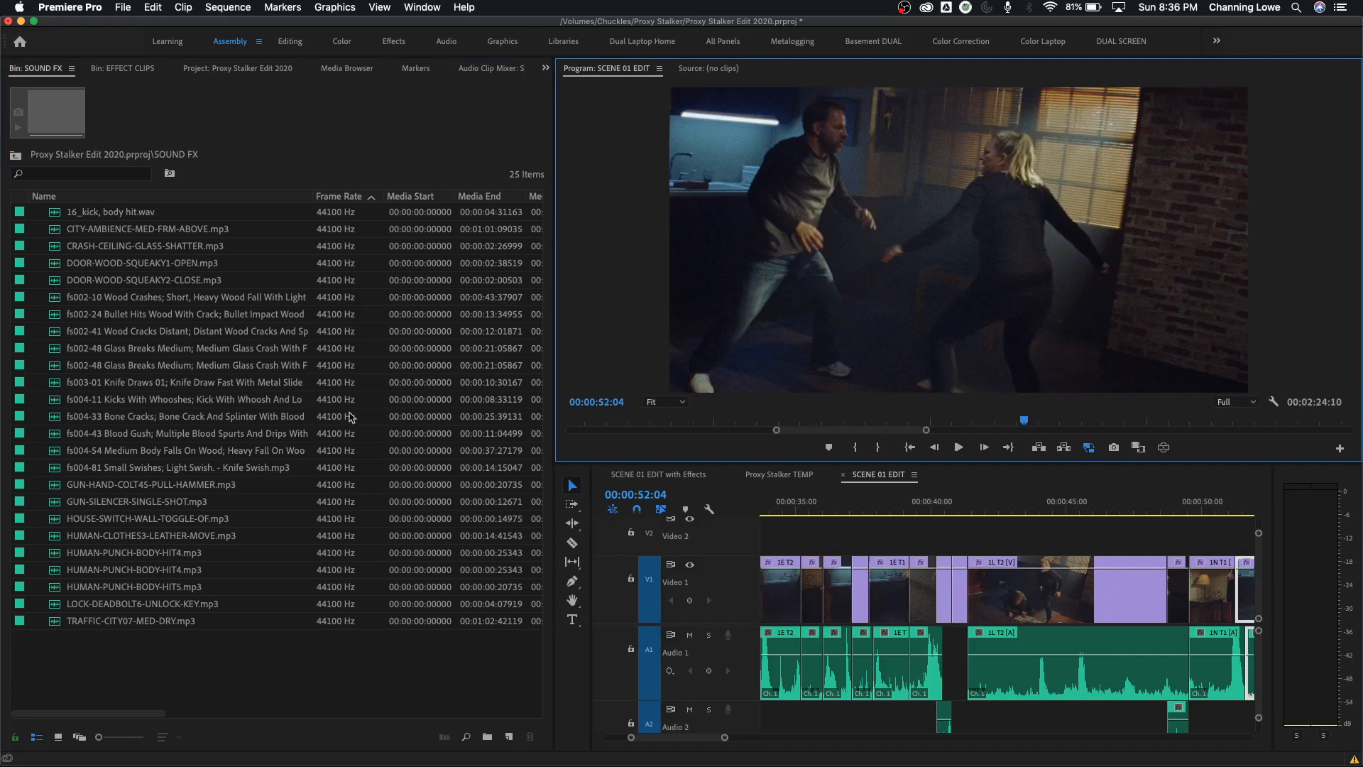
{"action": "left_click", "coordinate": [290, 41]}
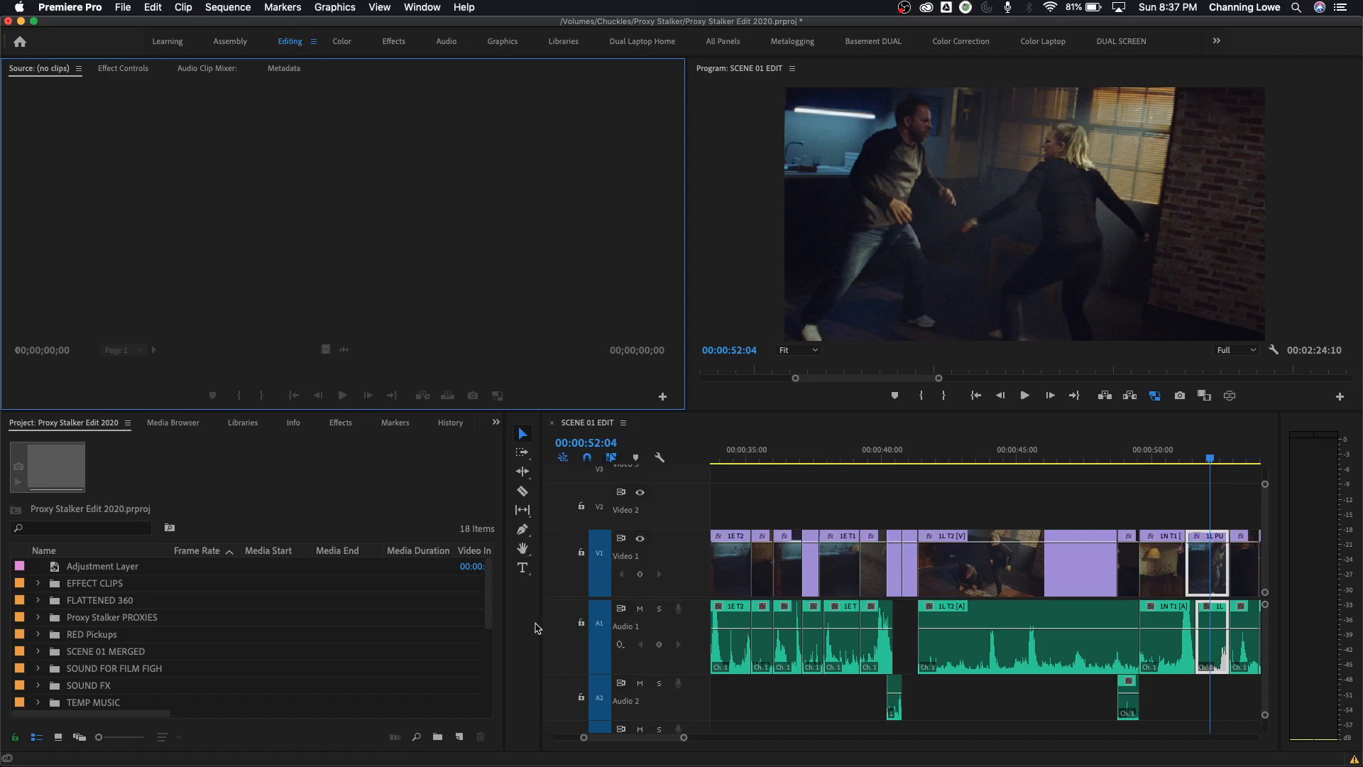
{"action": "mouse_move", "coordinate": [375, 417]}
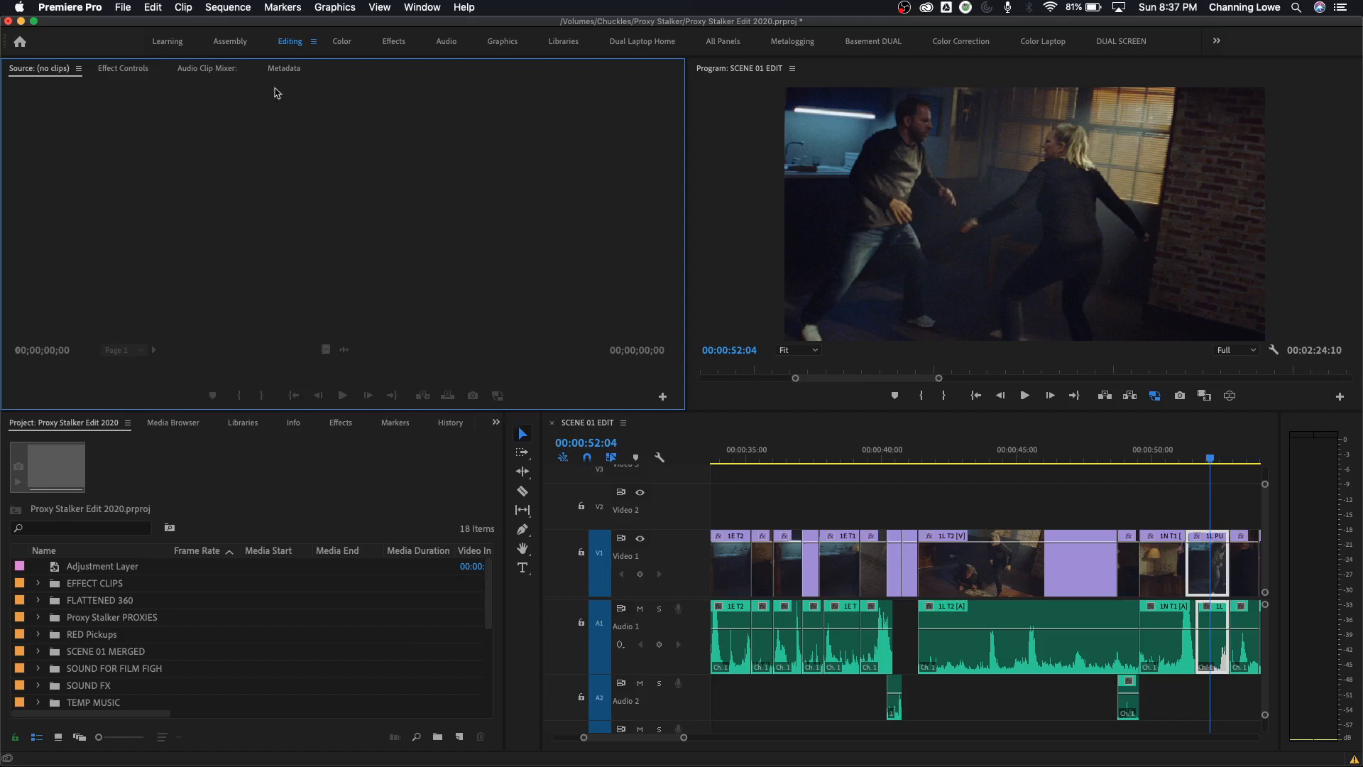
{"action": "mouse_move", "coordinate": [316, 459]}
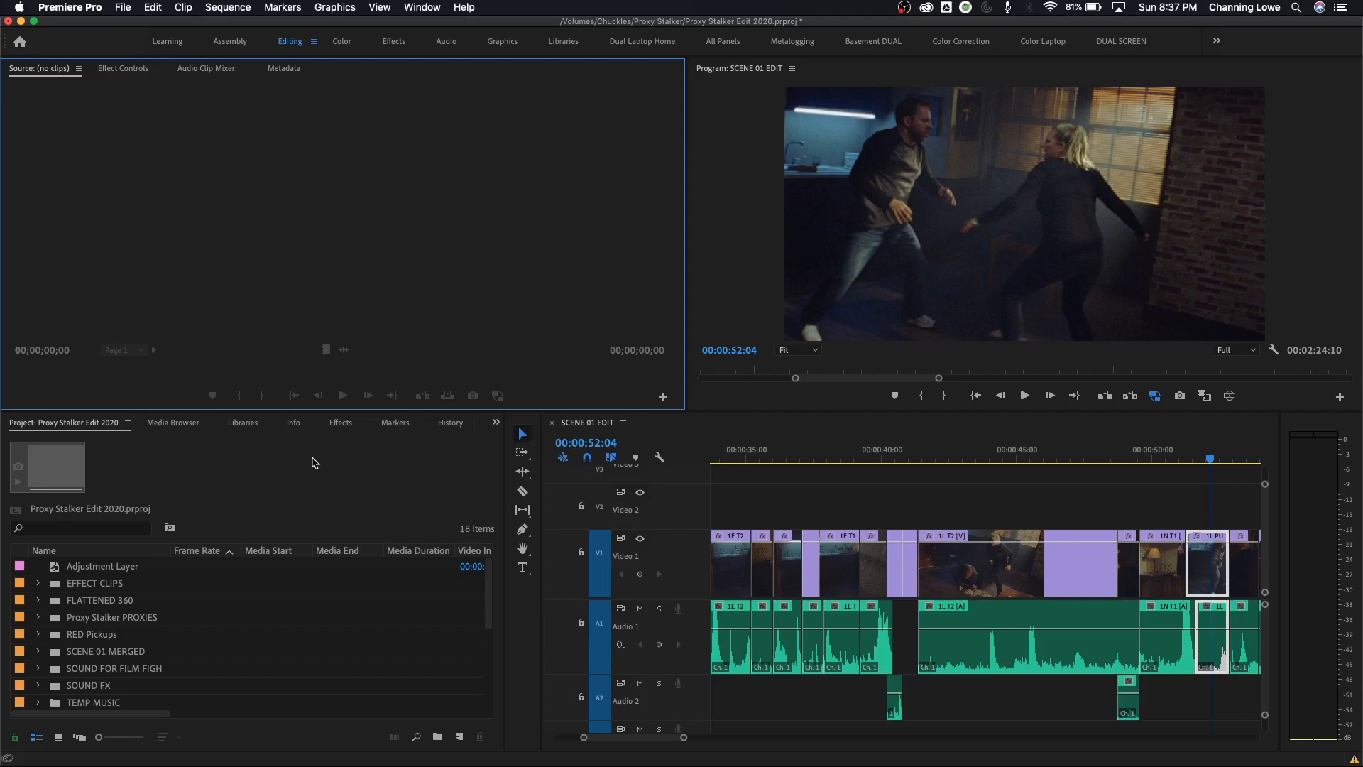
{"action": "mouse_move", "coordinate": [311, 466]}
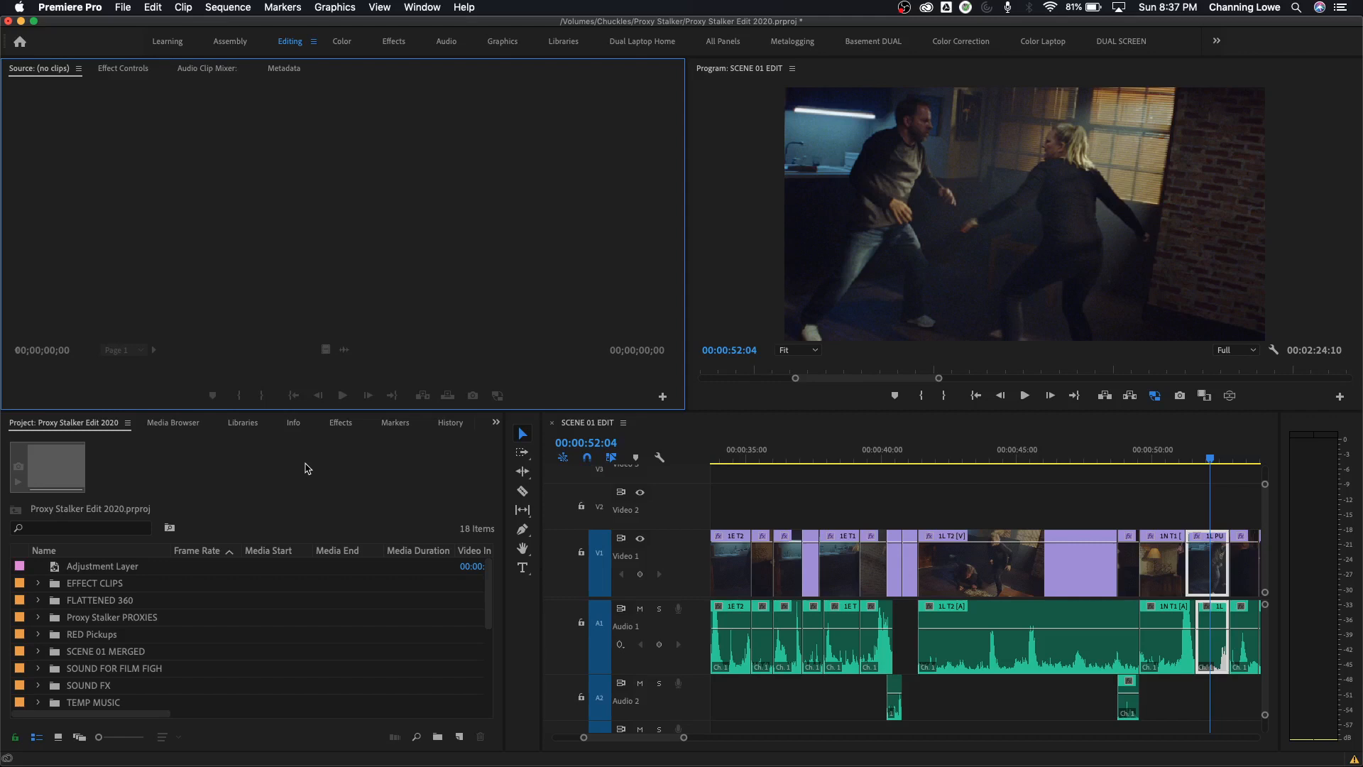
{"action": "key", "text": "cmd+s"}
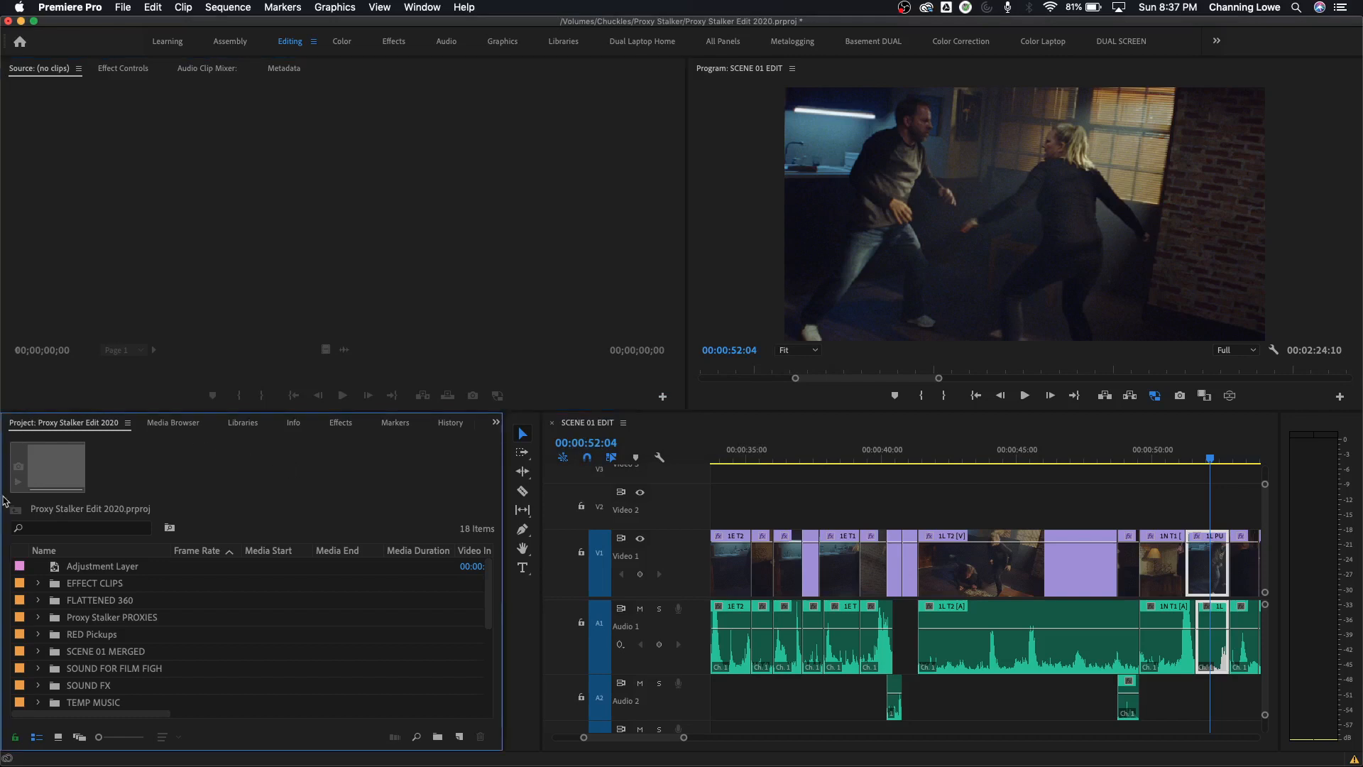
{"action": "mouse_move", "coordinate": [266, 462]}
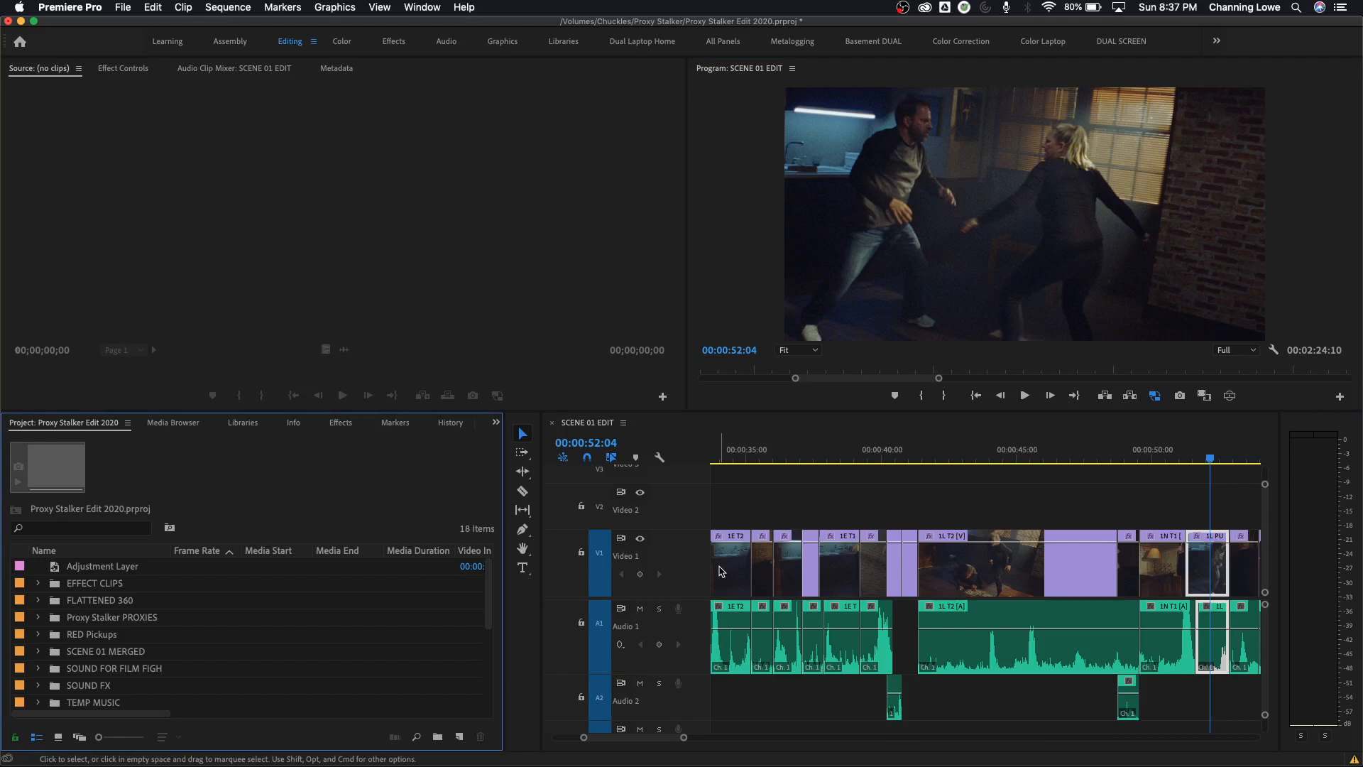
Select SCENE 01 MERGED, the Adjustment Layer and the RED Pickups bin in the Project panel.
{"action": "left_click", "coordinate": [104, 651]}
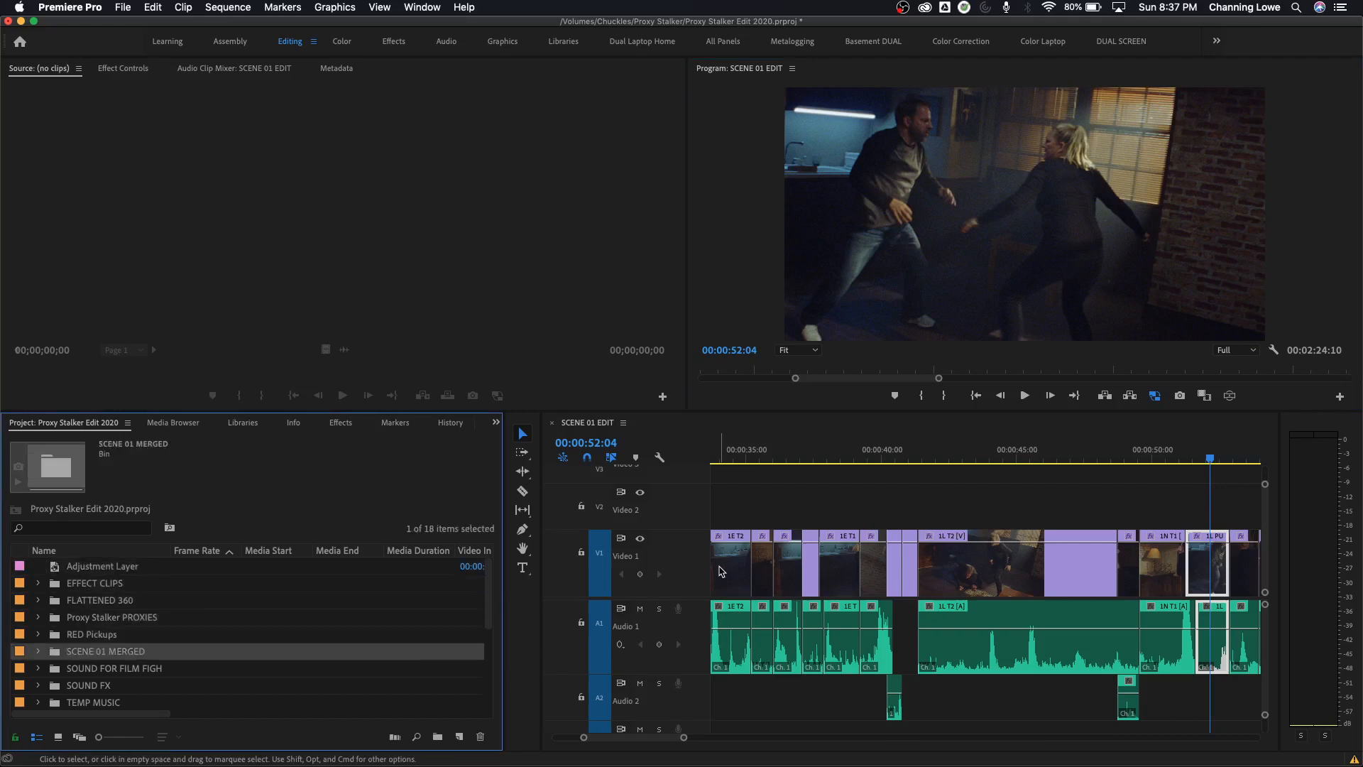
{"action": "left_click", "coordinate": [103, 566]}
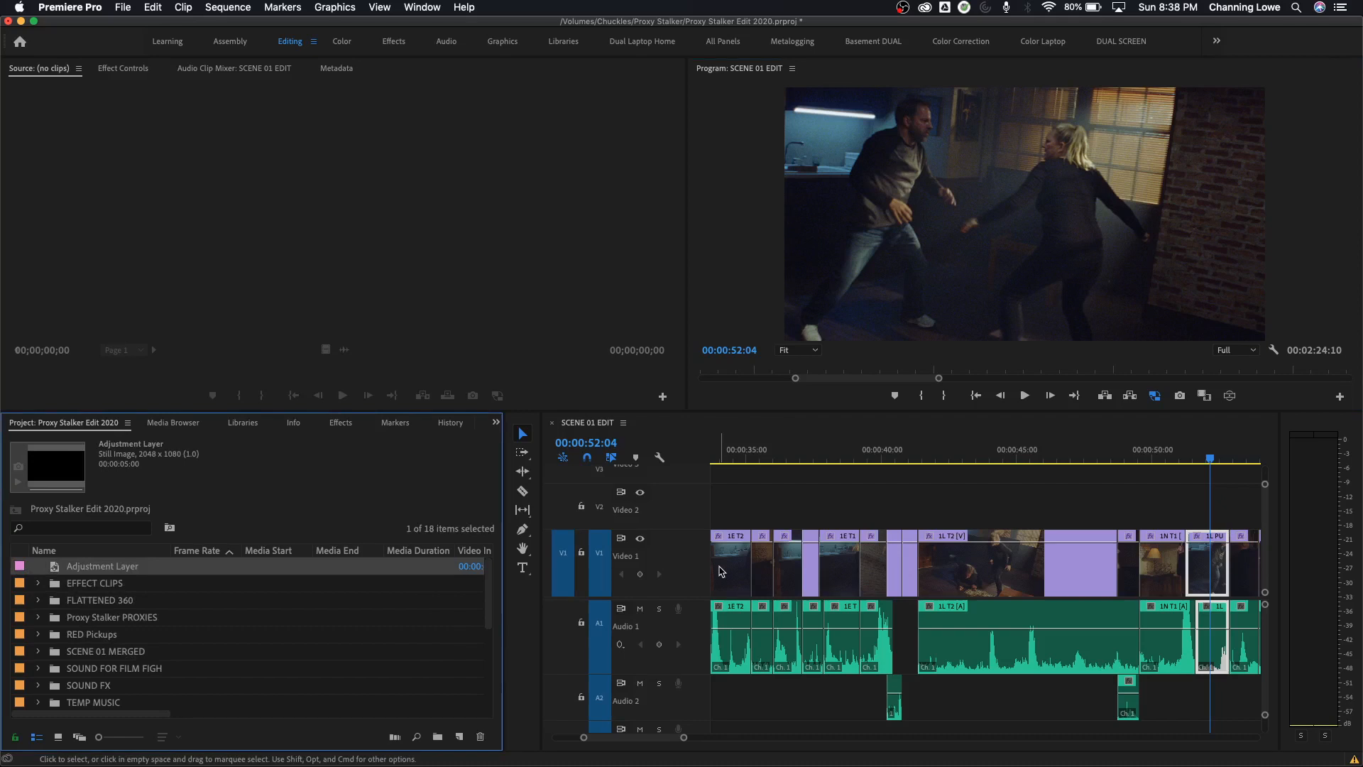
{"action": "left_click", "coordinate": [91, 633]}
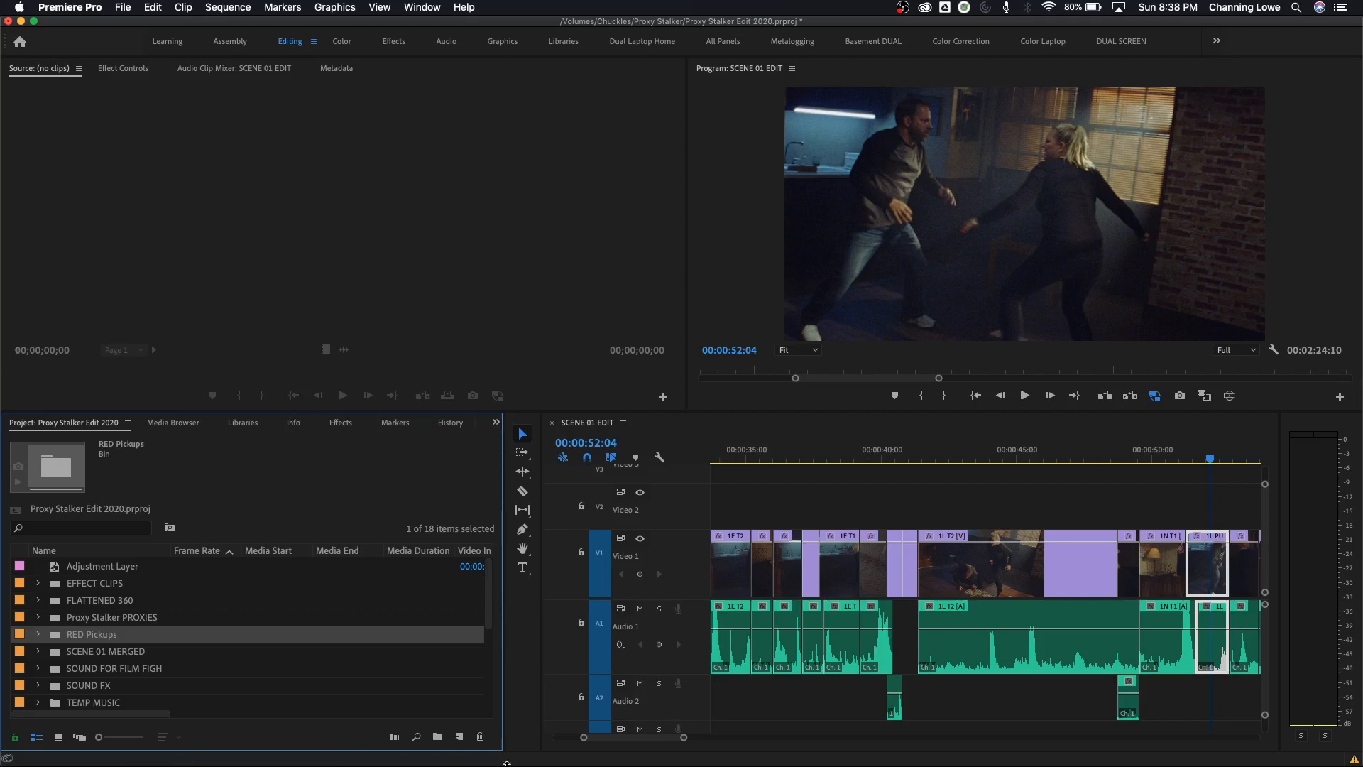
{"action": "mouse_move", "coordinate": [412, 506]}
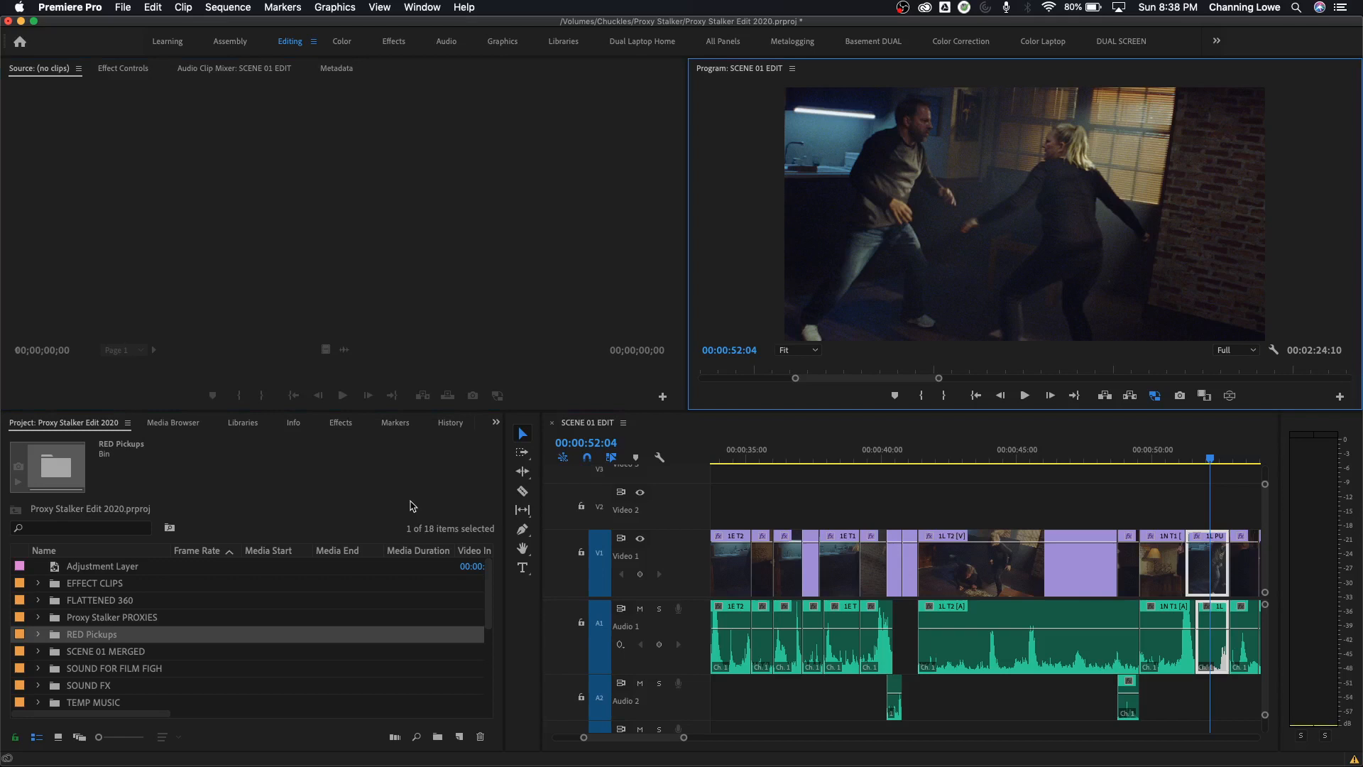
{"action": "mouse_move", "coordinate": [444, 501]}
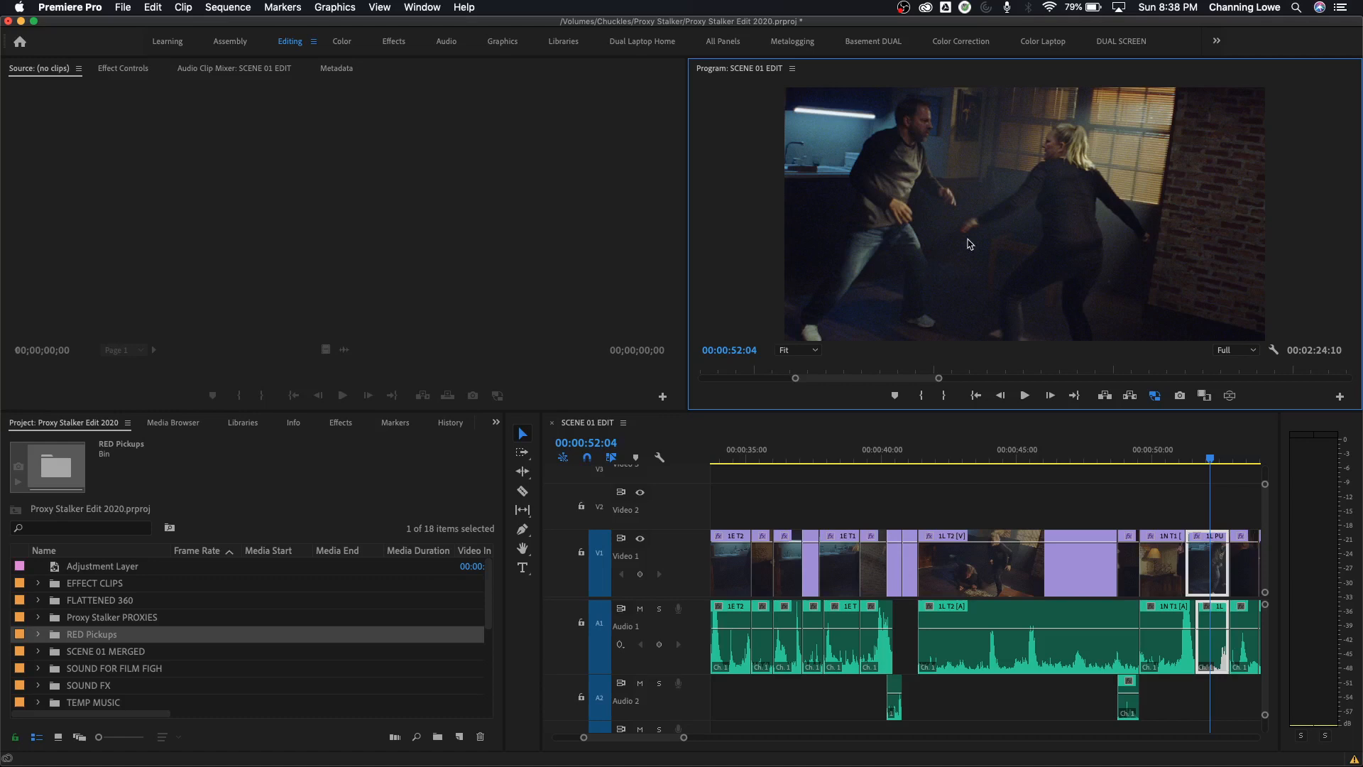
{"action": "mouse_move", "coordinate": [938, 243]}
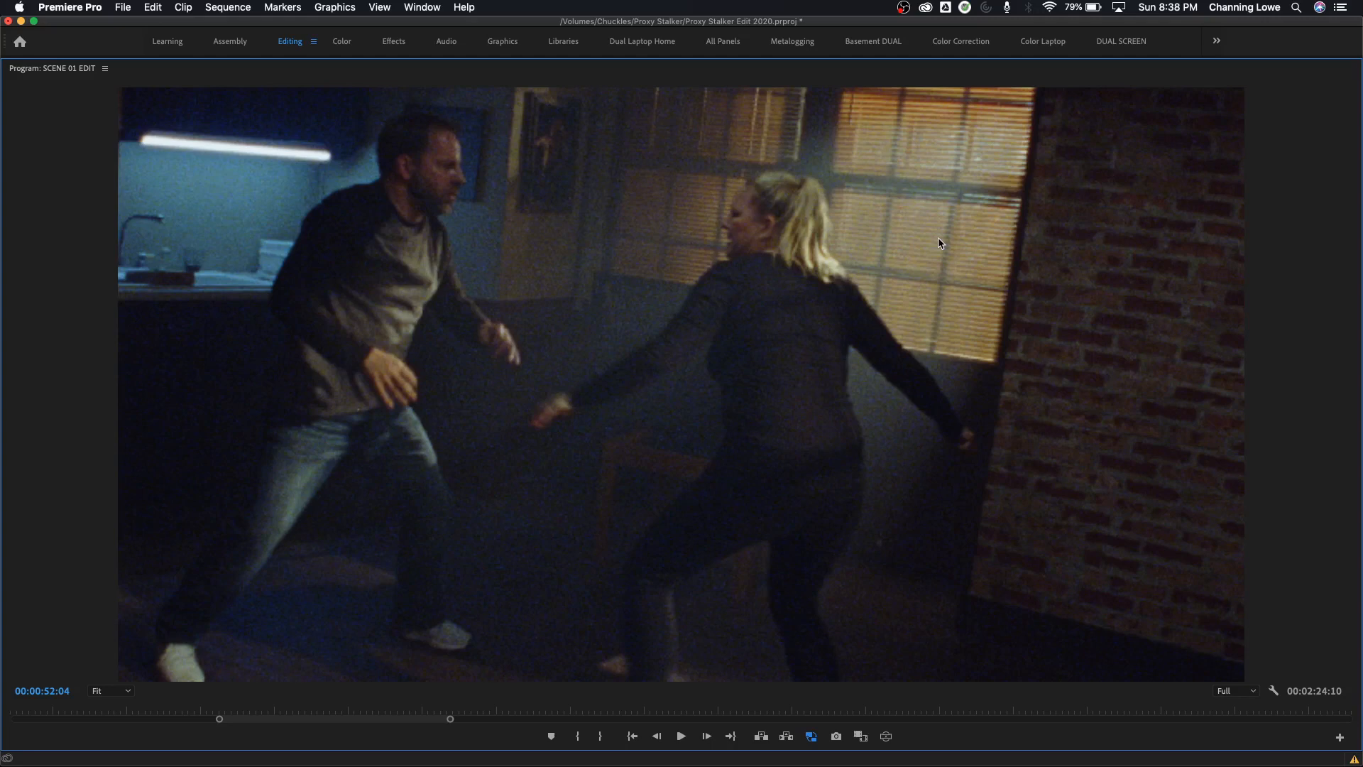
{"action": "mouse_move", "coordinate": [920, 243]}
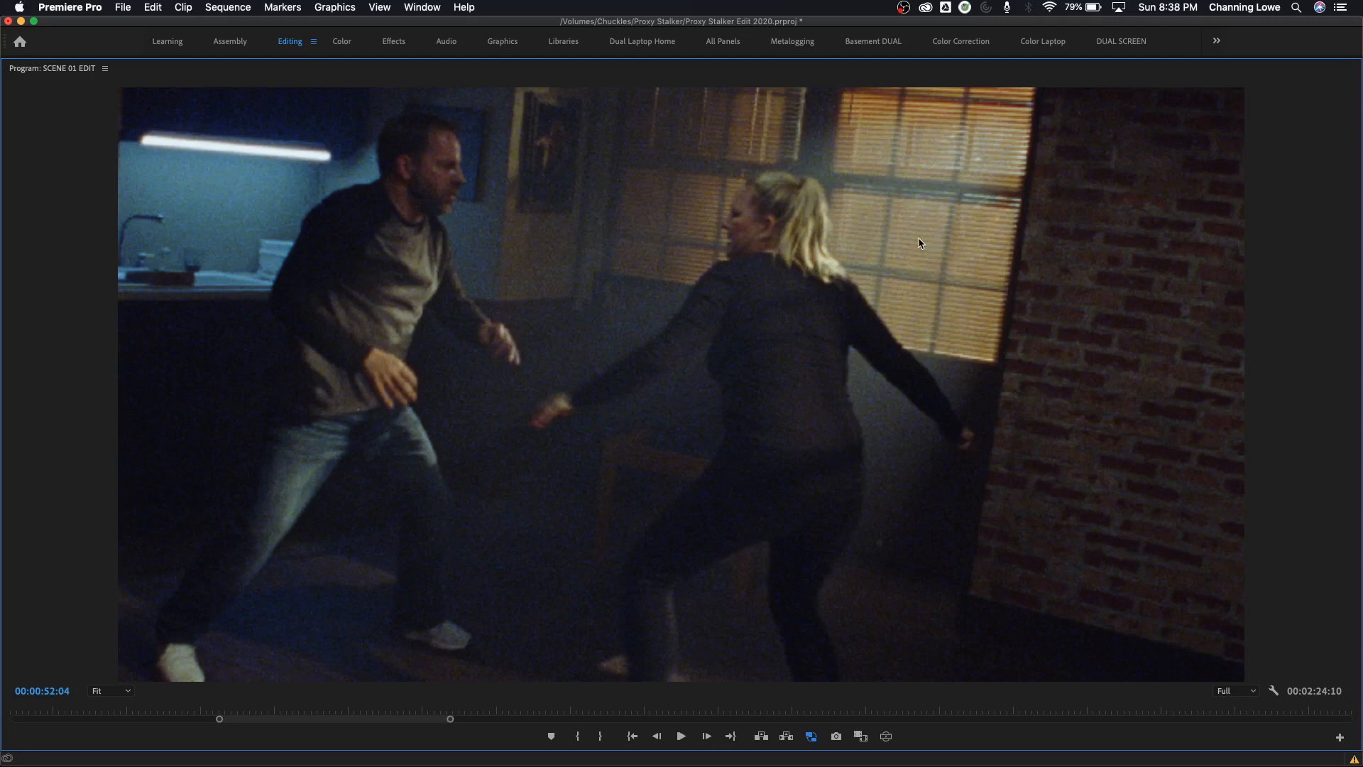